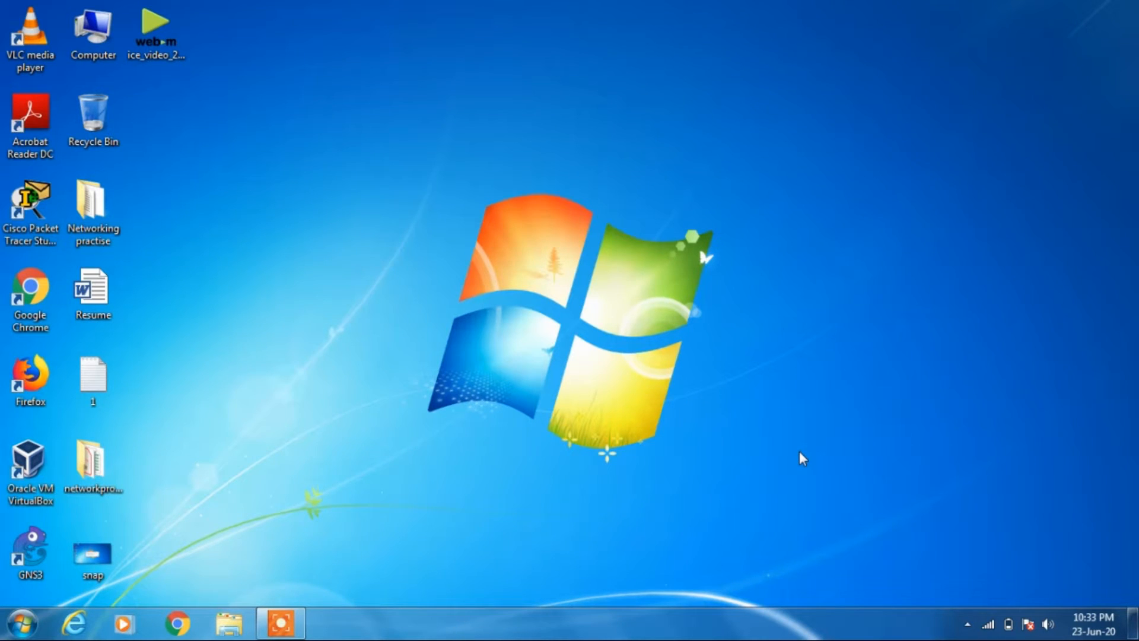
pyautogui.moveTo(177, 623)
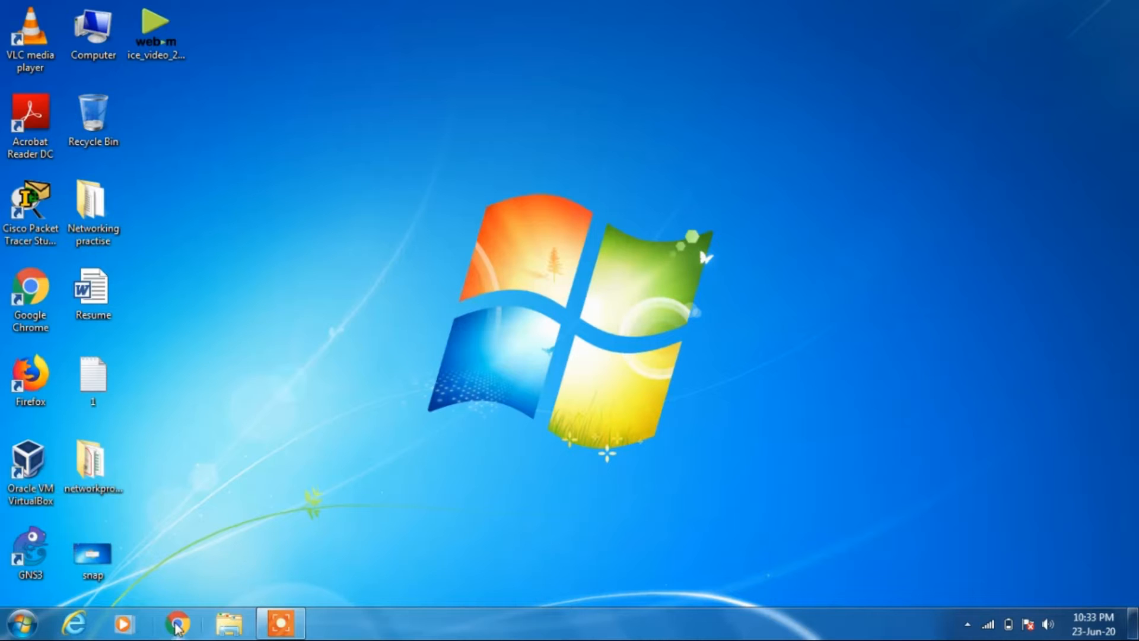
# Launch Google Chrome and close its window again.
pyautogui.click(177, 623)
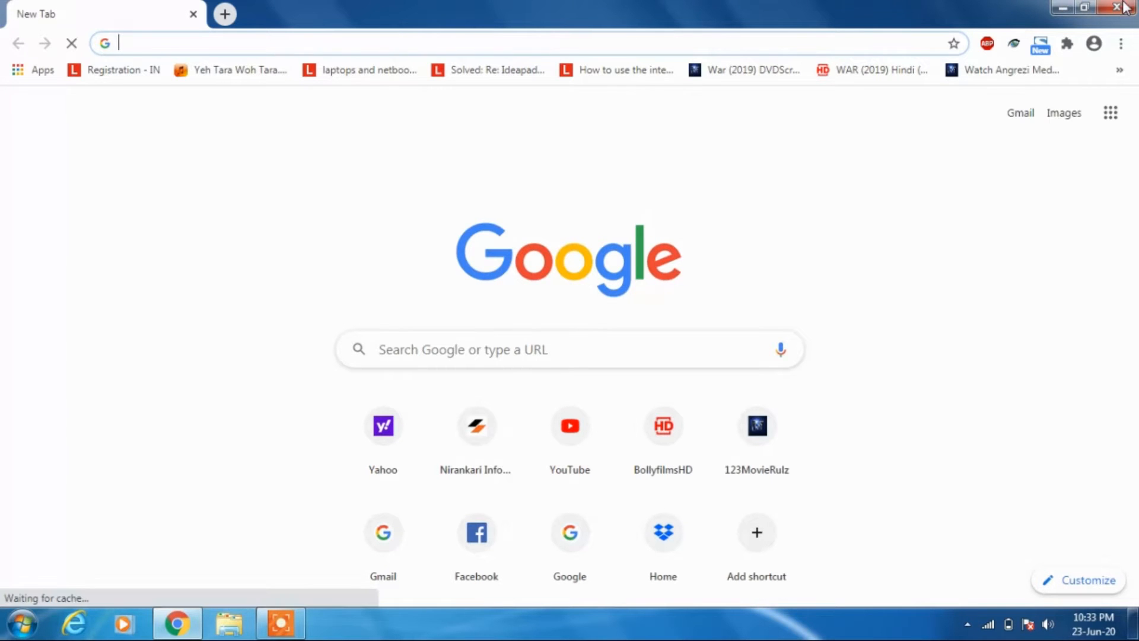
pyautogui.click(1083, 7)
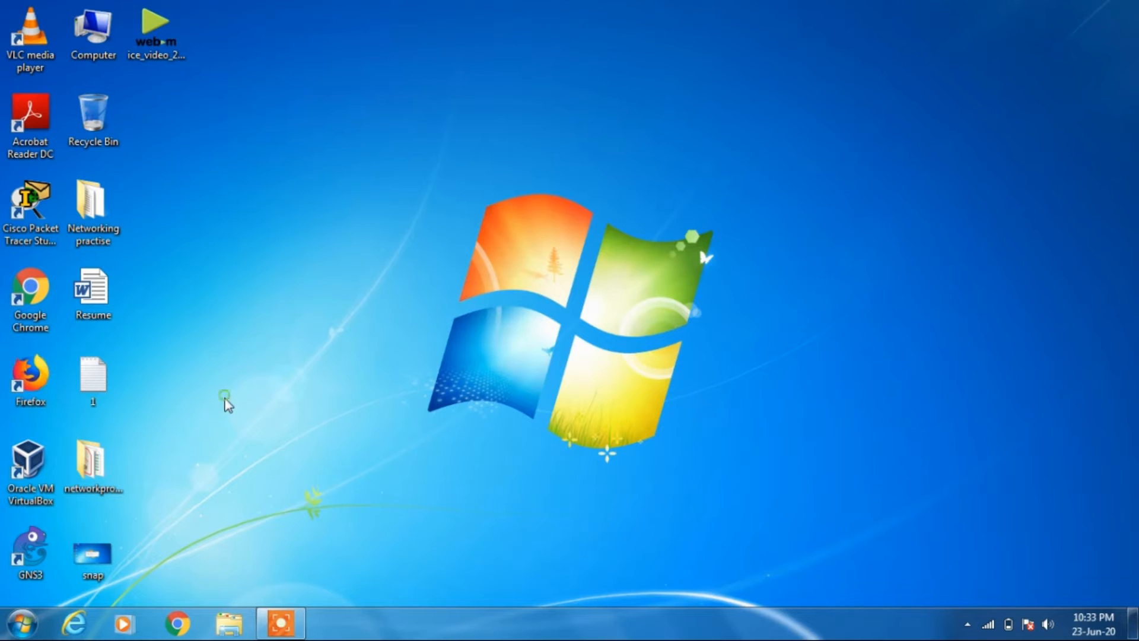
# Search the Start menu for 'default' and go to the Default Programs page.
pyautogui.click(20, 623)
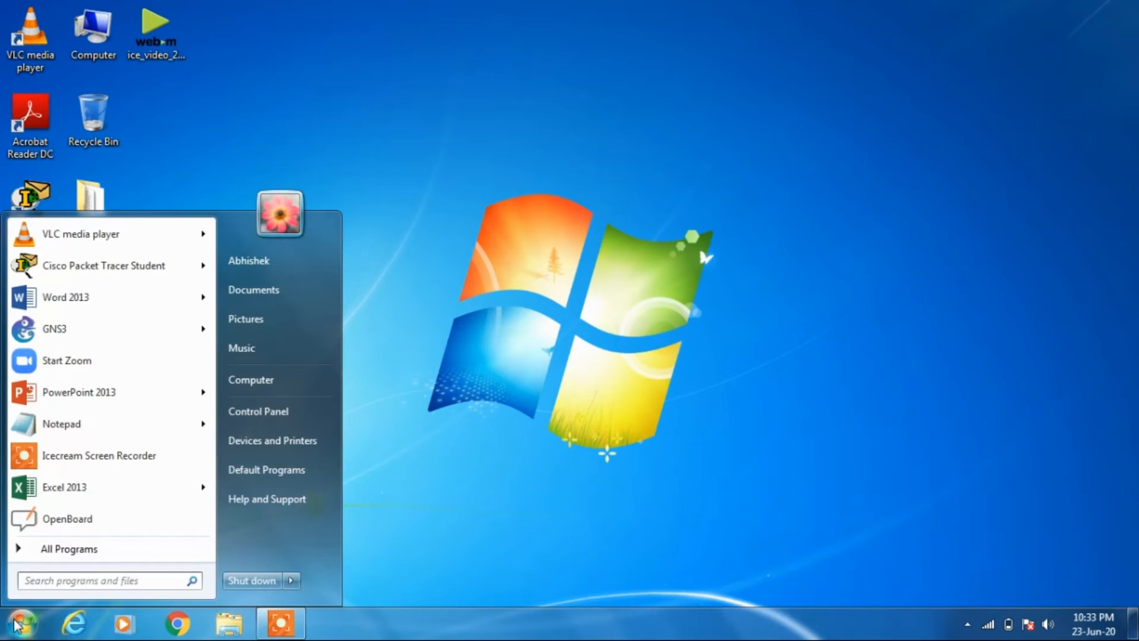
pyautogui.click(106, 580)
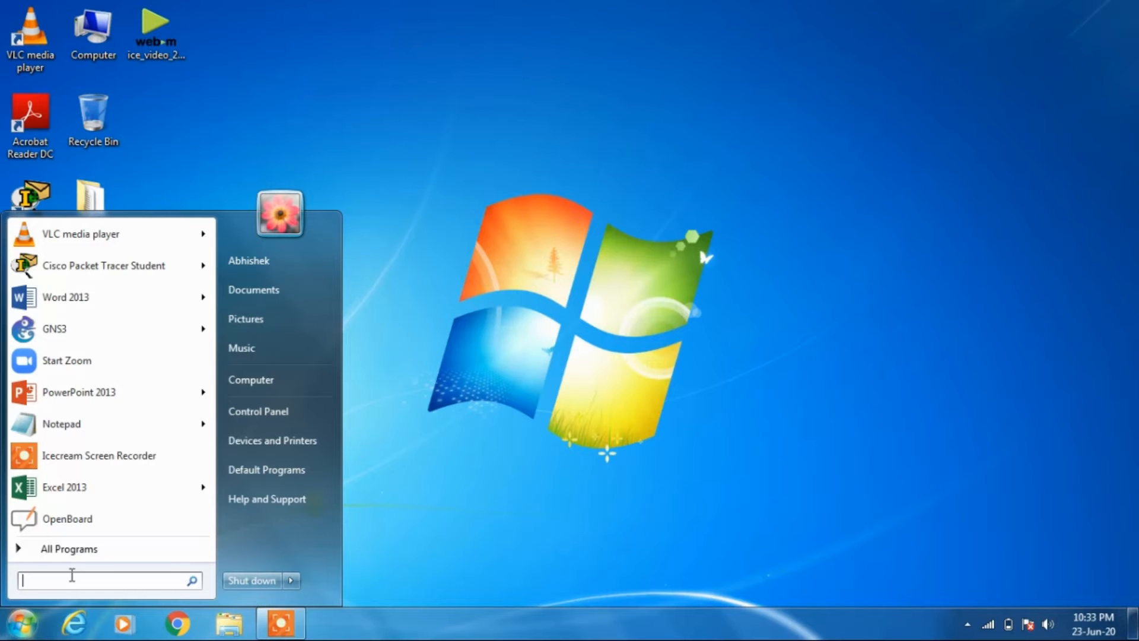
pyautogui.write('defa')
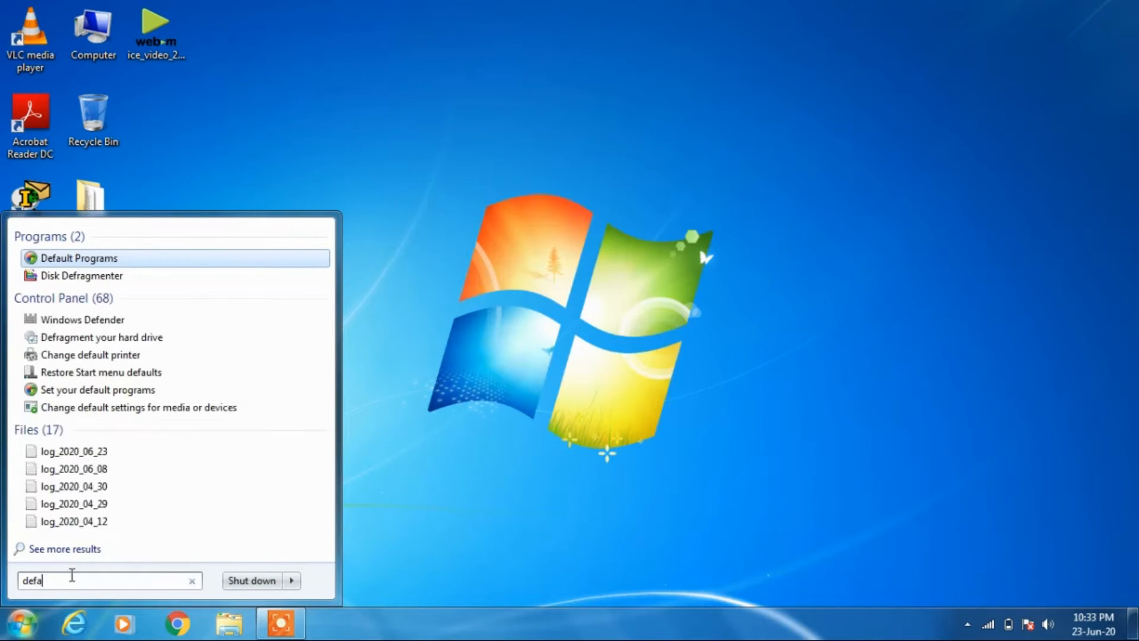
pyautogui.write('ult')
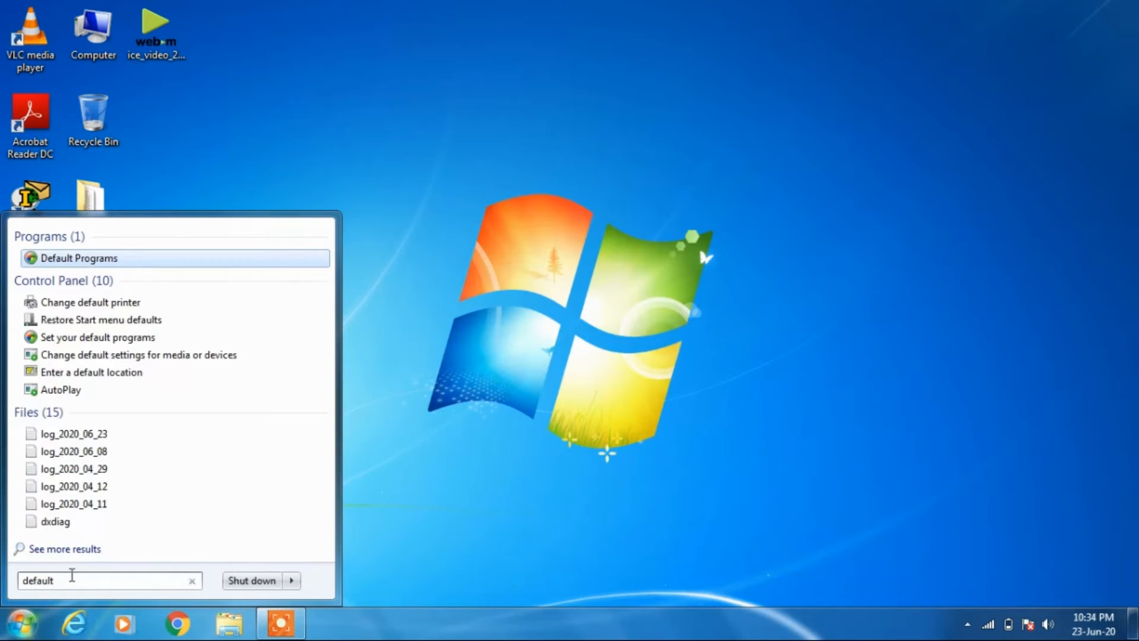
pyautogui.moveTo(189, 317)
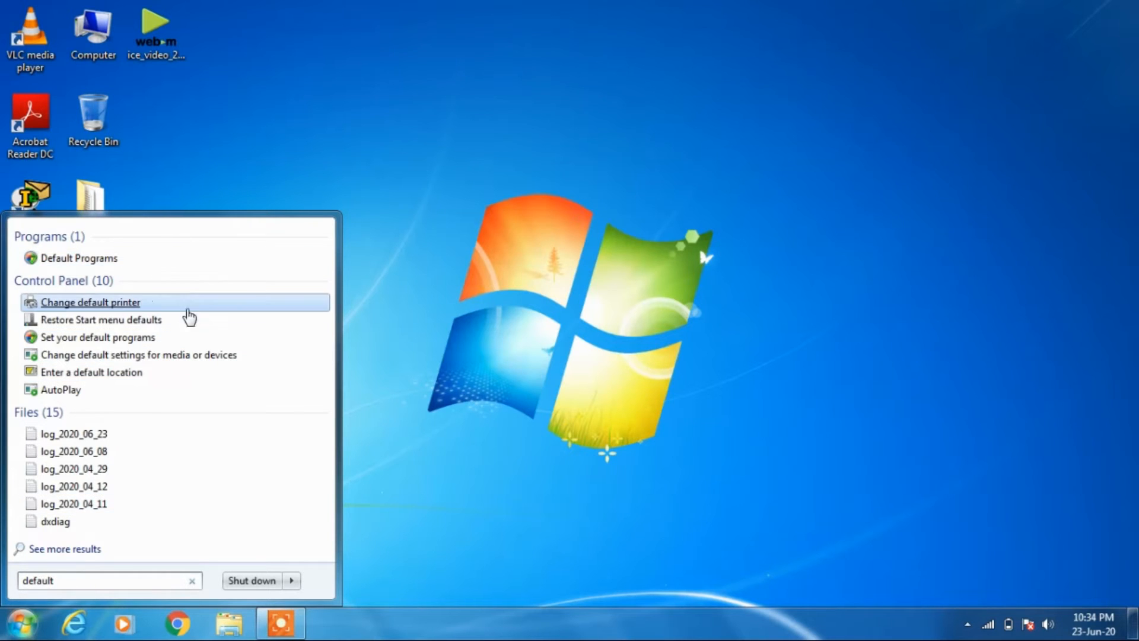
pyautogui.moveTo(78, 258)
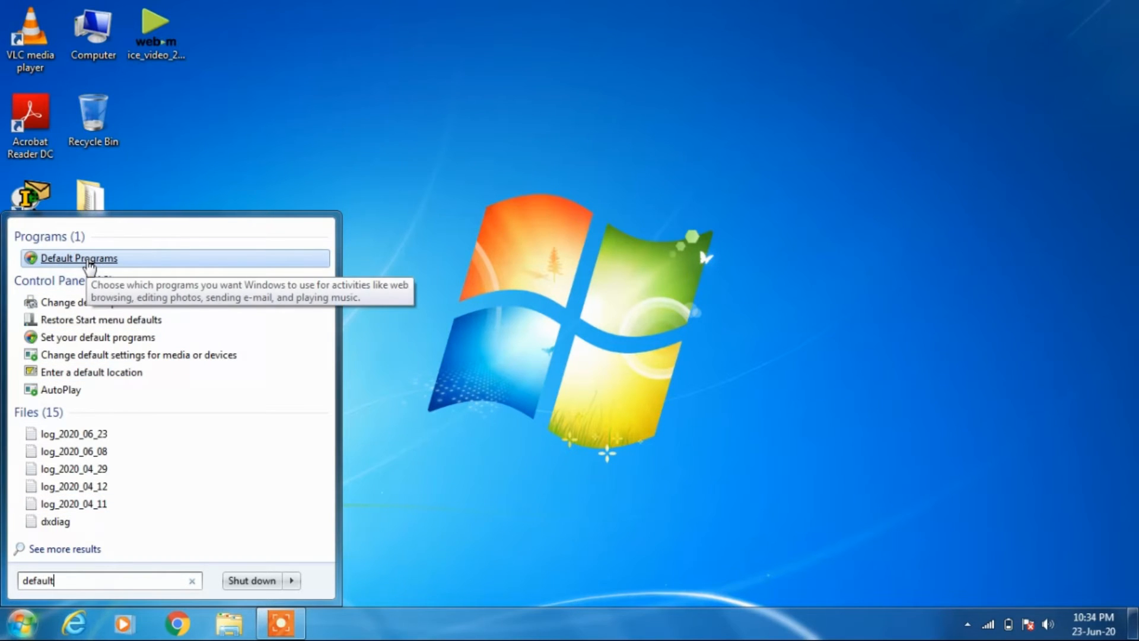
pyautogui.click(78, 257)
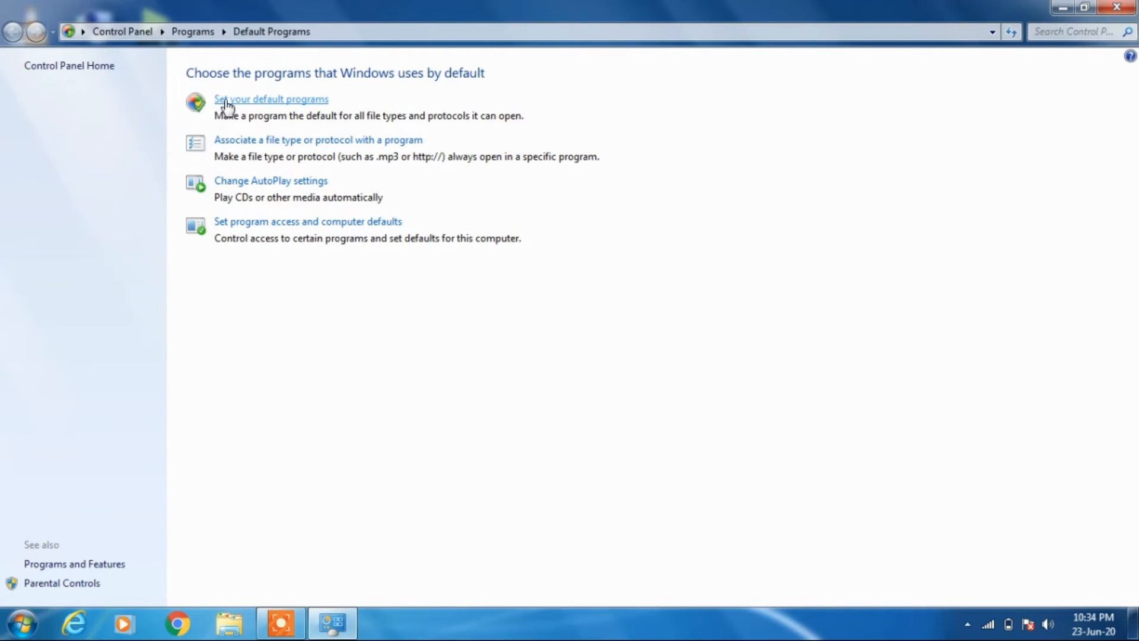
pyautogui.moveTo(232, 108)
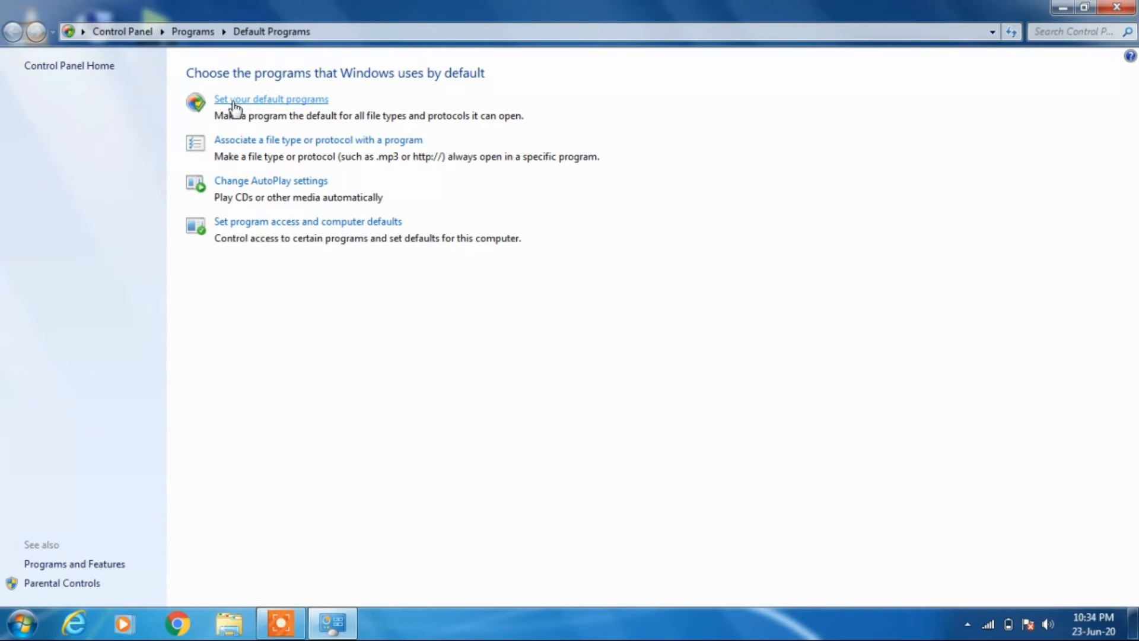
# Under Set your default programs, make Firefox the default for all its file types and protocols.
pyautogui.click(271, 98)
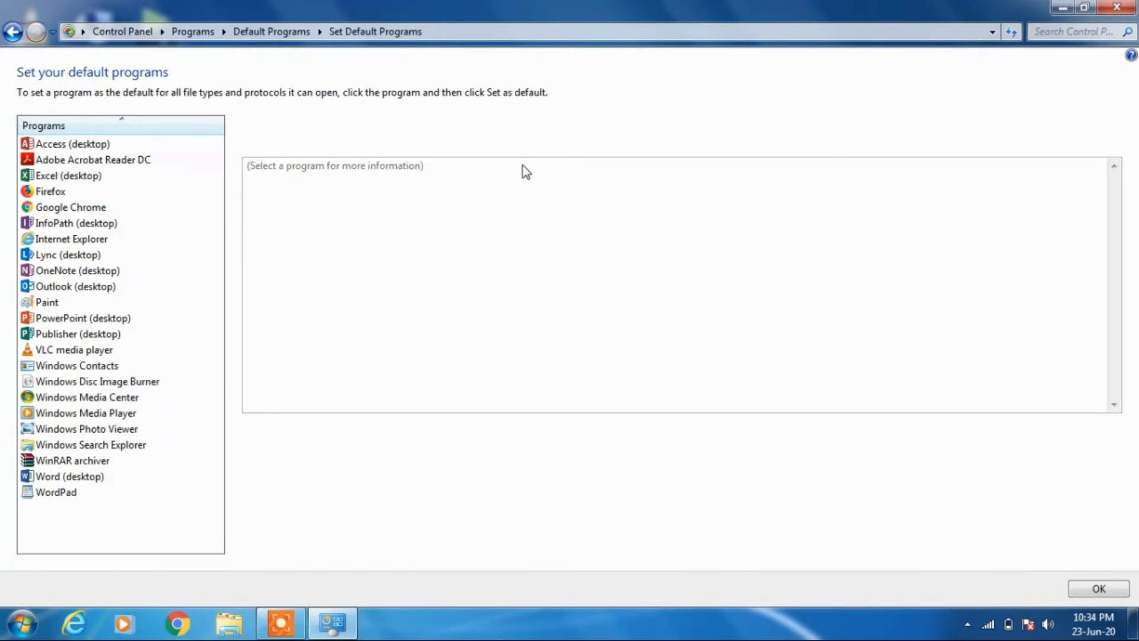
pyautogui.moveTo(174, 194)
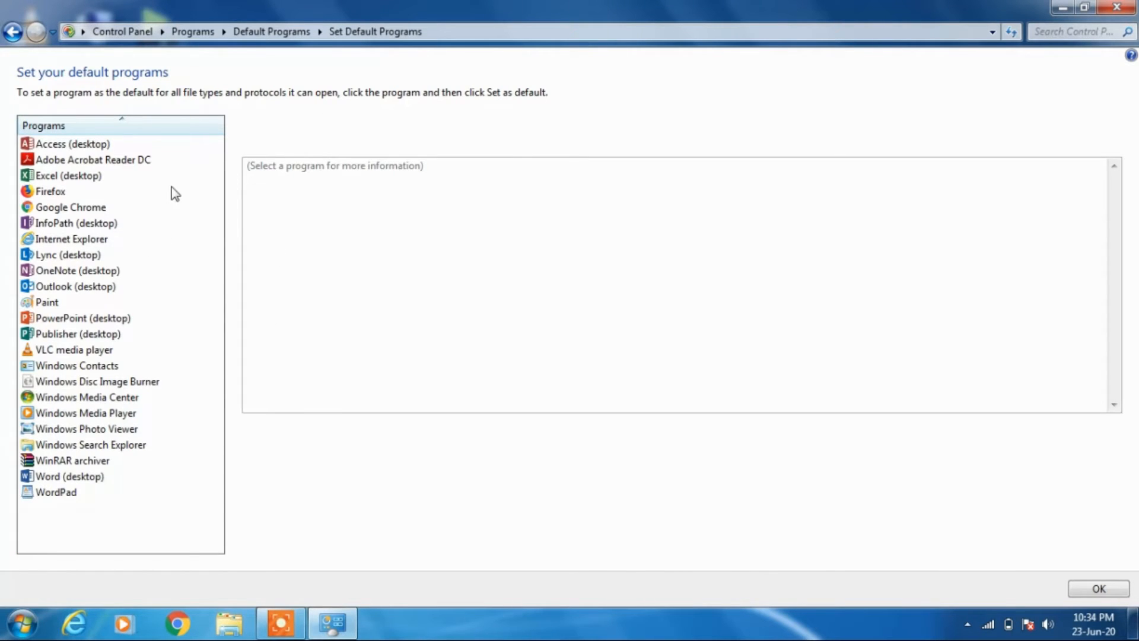
pyautogui.moveTo(48, 202)
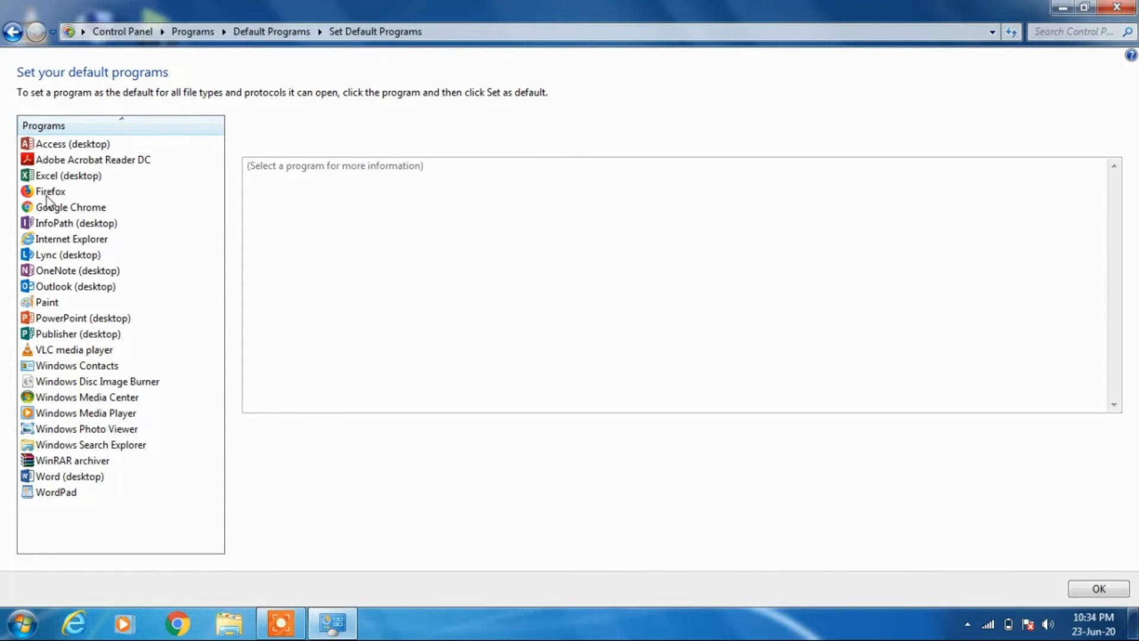
pyautogui.click(50, 191)
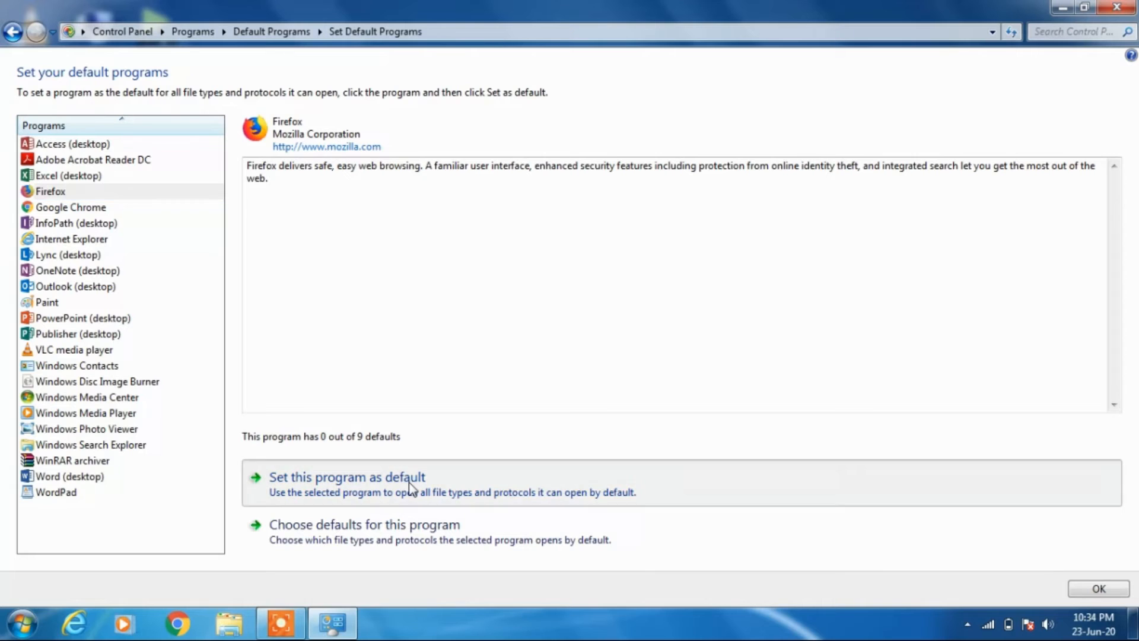
pyautogui.click(346, 477)
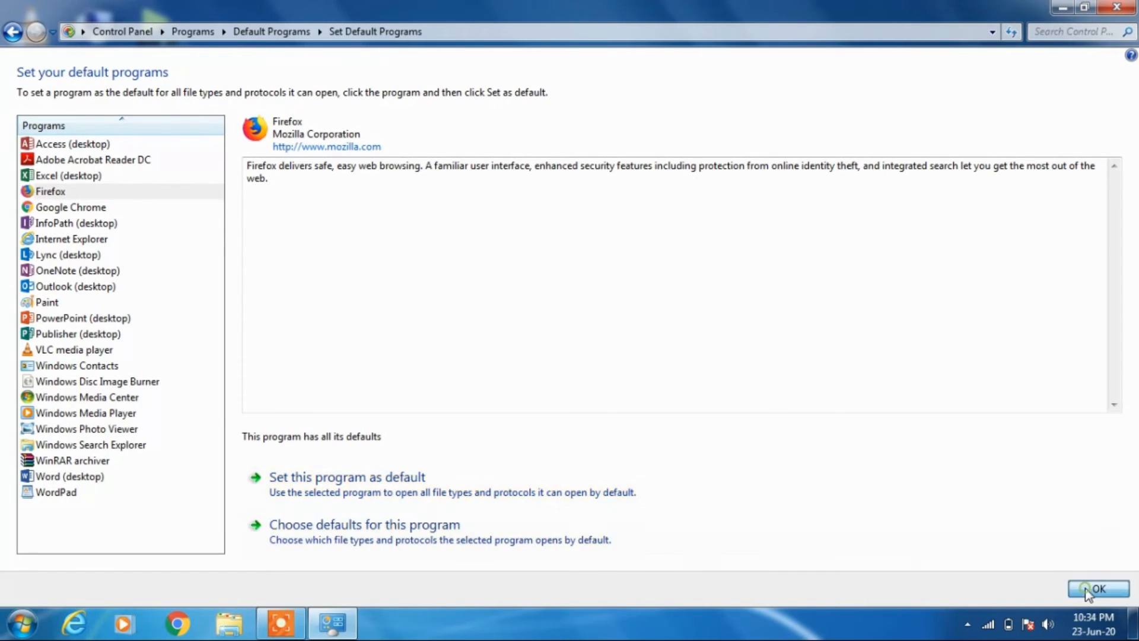
pyautogui.click(1098, 589)
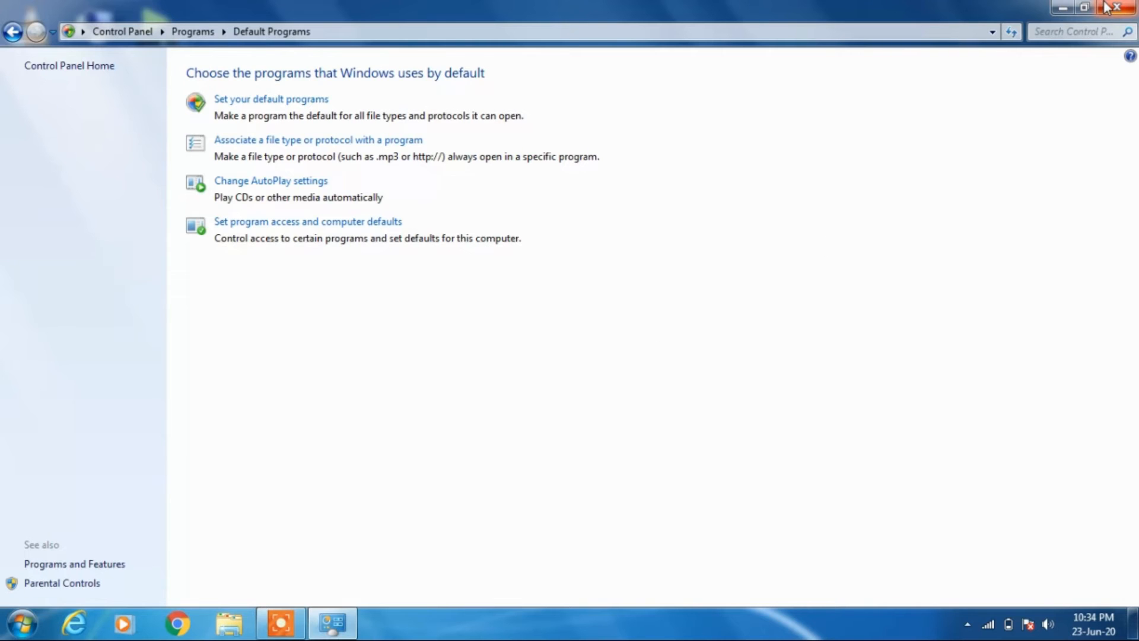